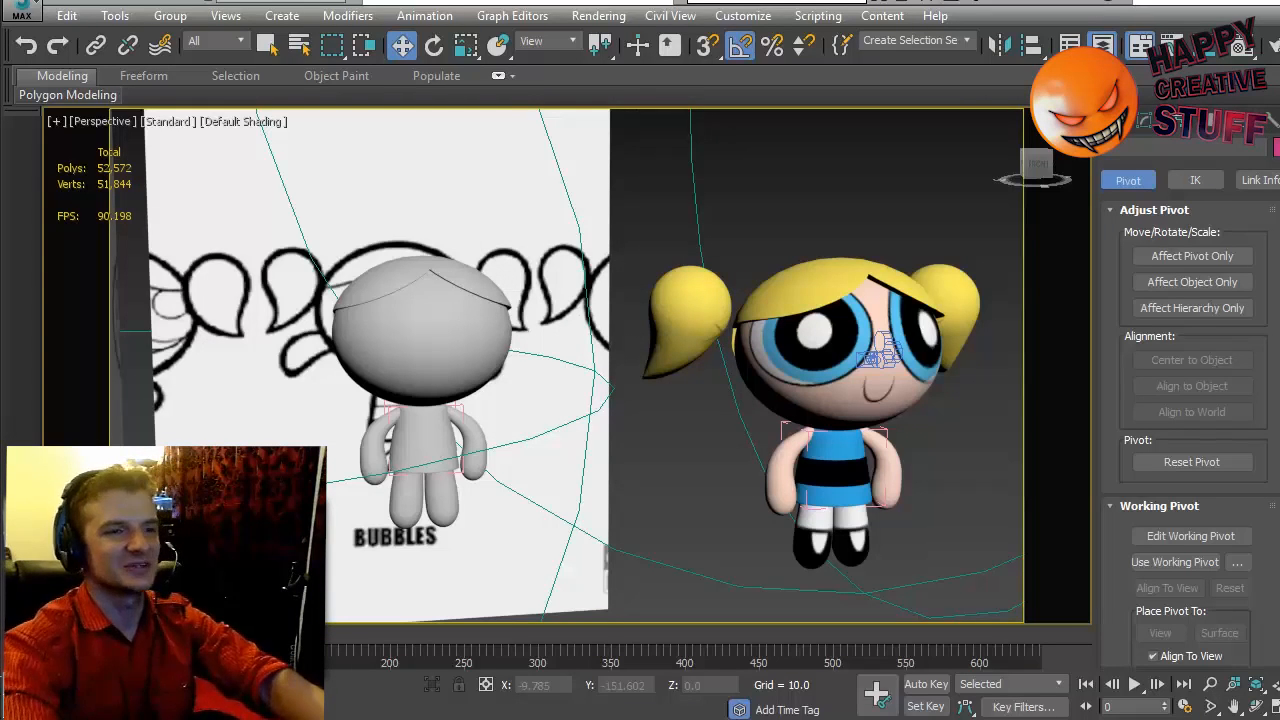
mouse_move(732, 272)
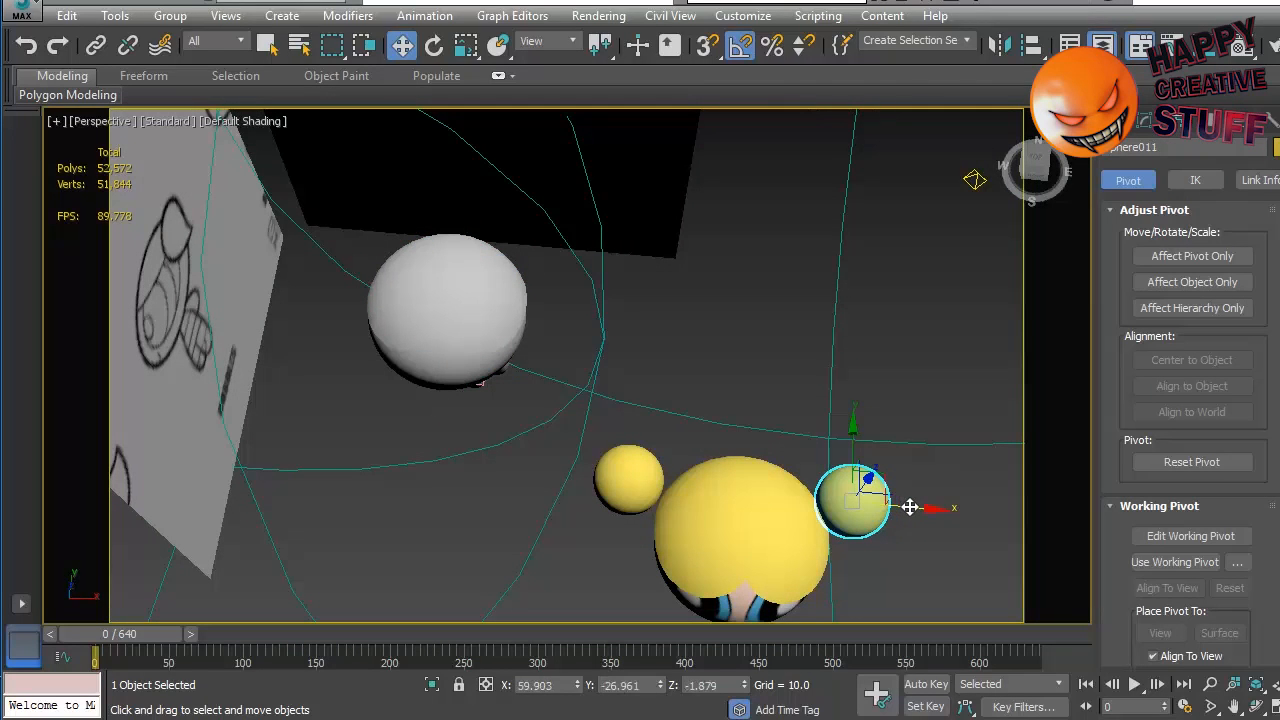
Step: Return from the finished Bubbles preview to the four-viewport layout showing the head and hair
click(572, 40)
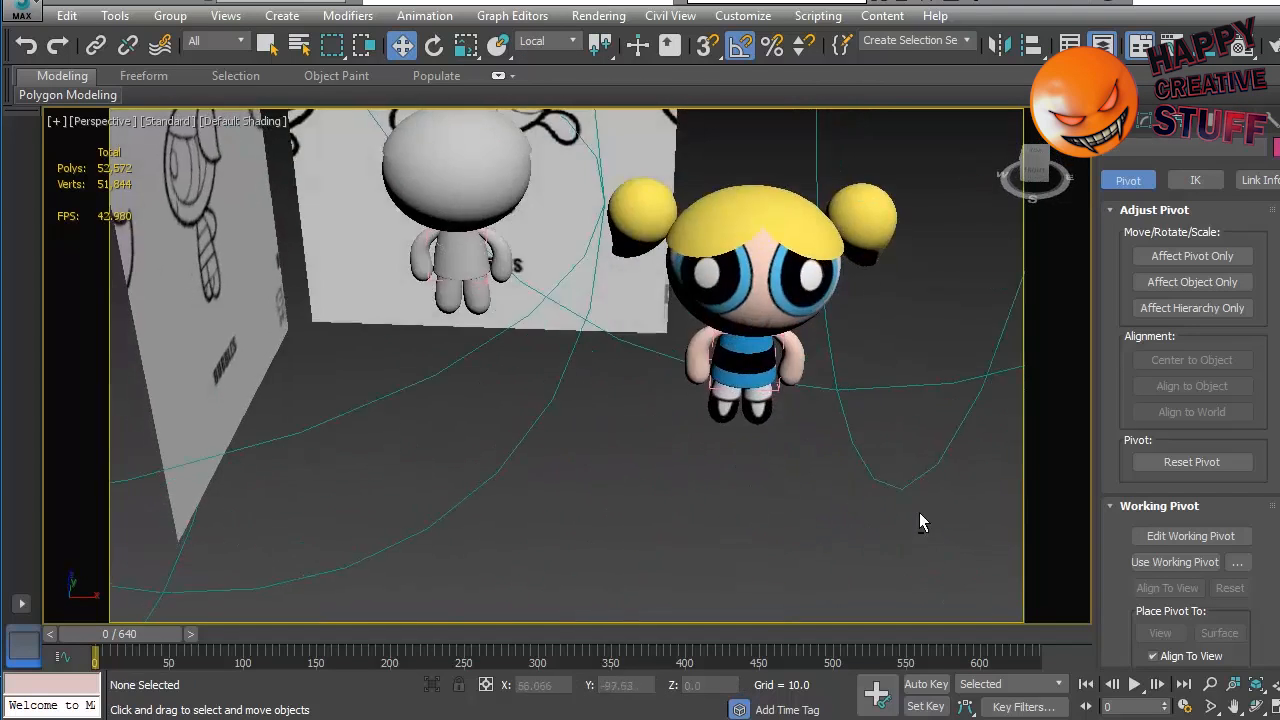
drag(920, 520, 784, 566)
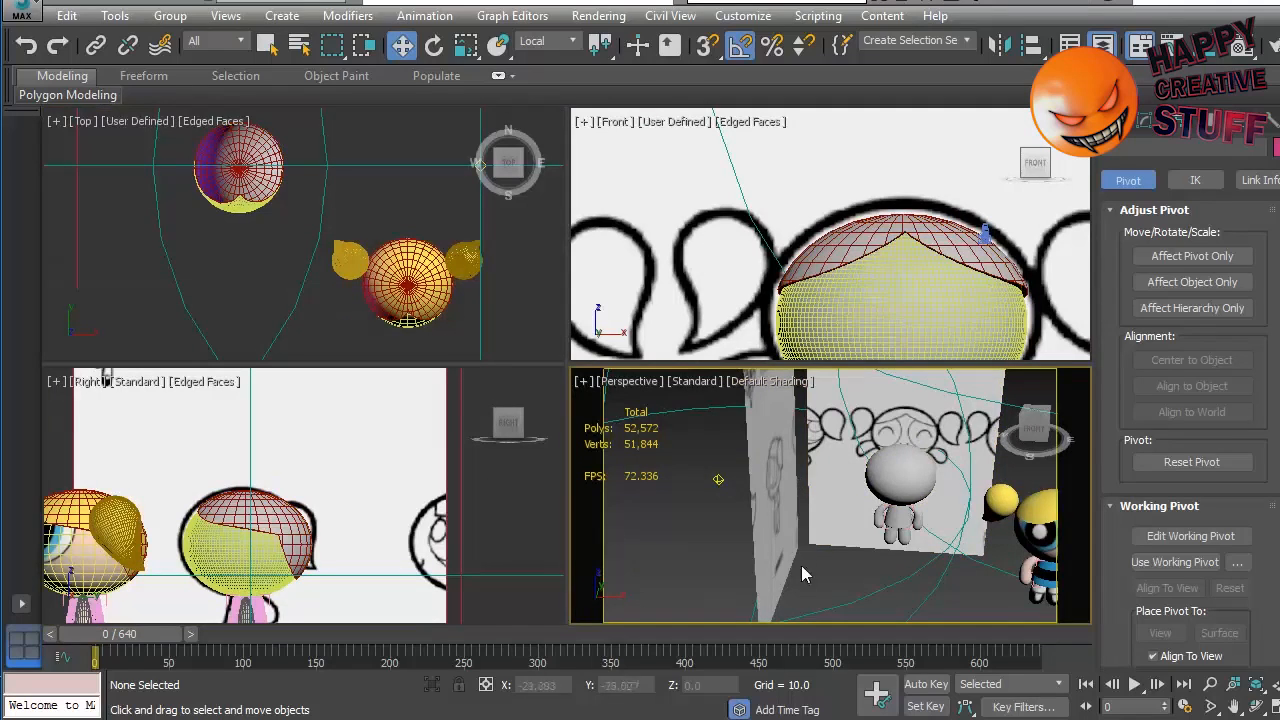
Step: Select the head and hair piece and Hide Unselected so only they remain visible
drag(804, 574, 862, 556)
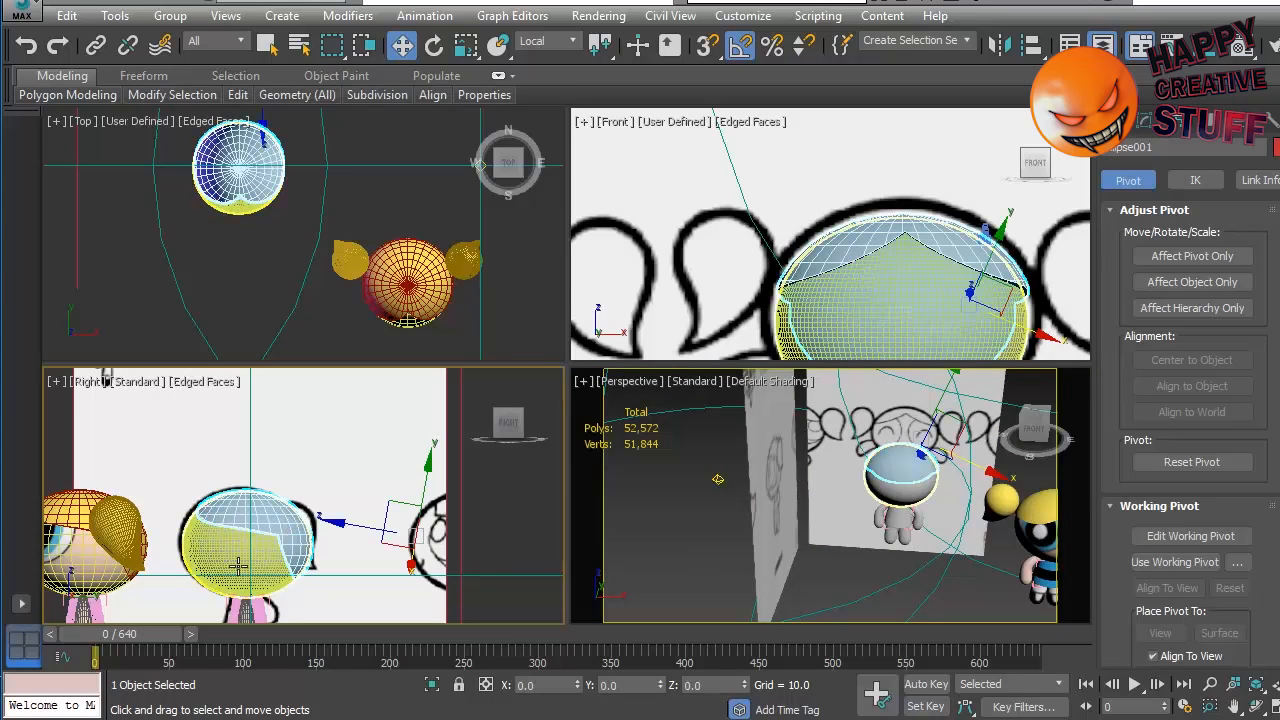
right_click(240, 550)
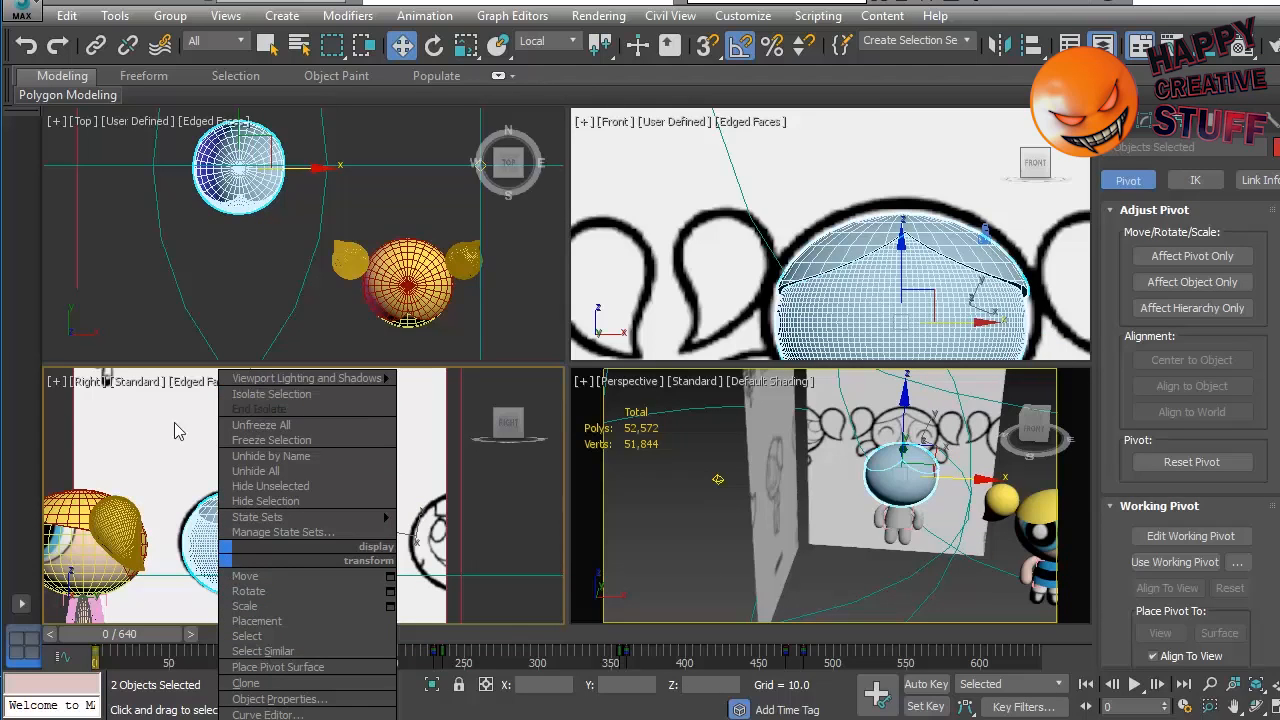
click(244, 576)
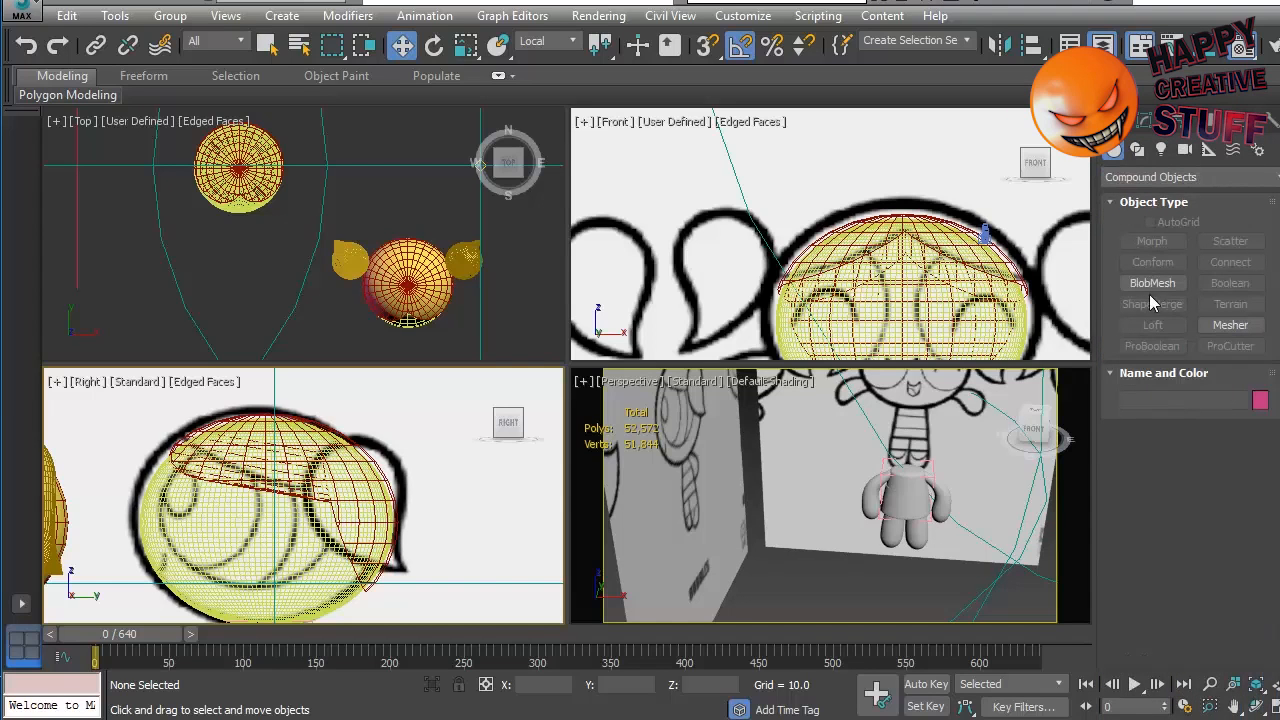
Step: Create a small sphere beside the top of the head and convert it to Editable Poly
click(1150, 176)
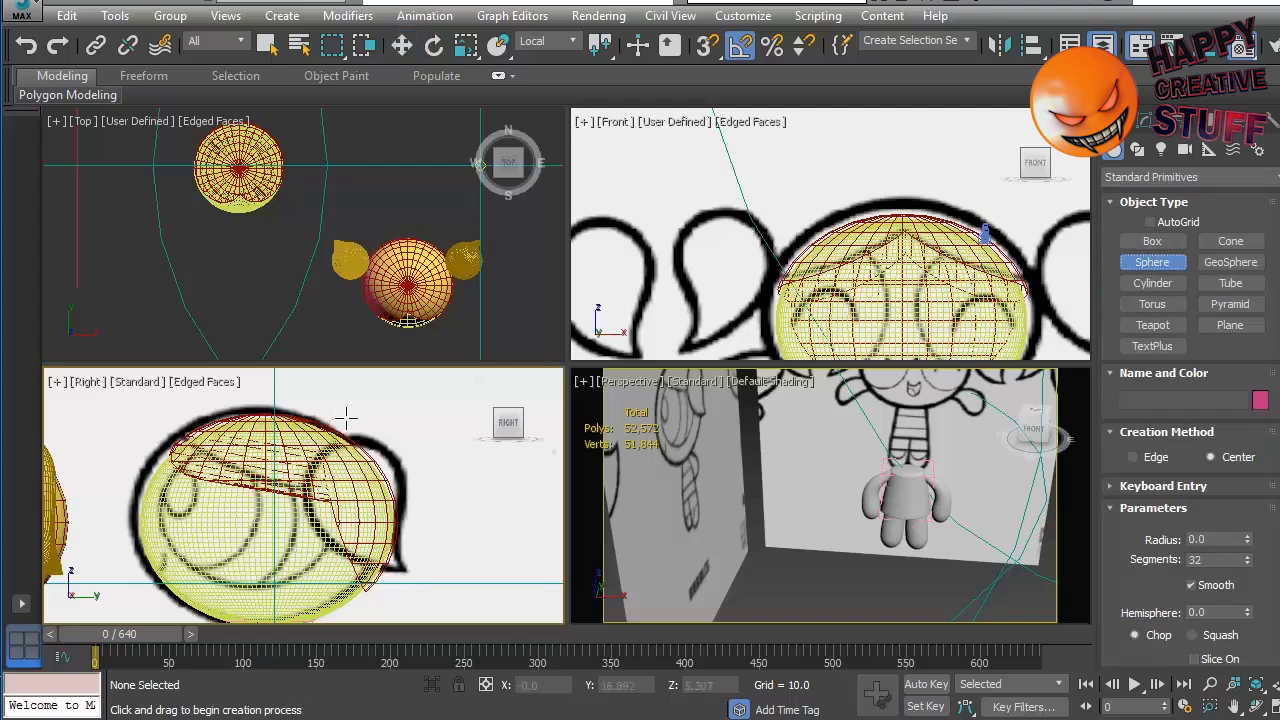
mouse_move(400, 570)
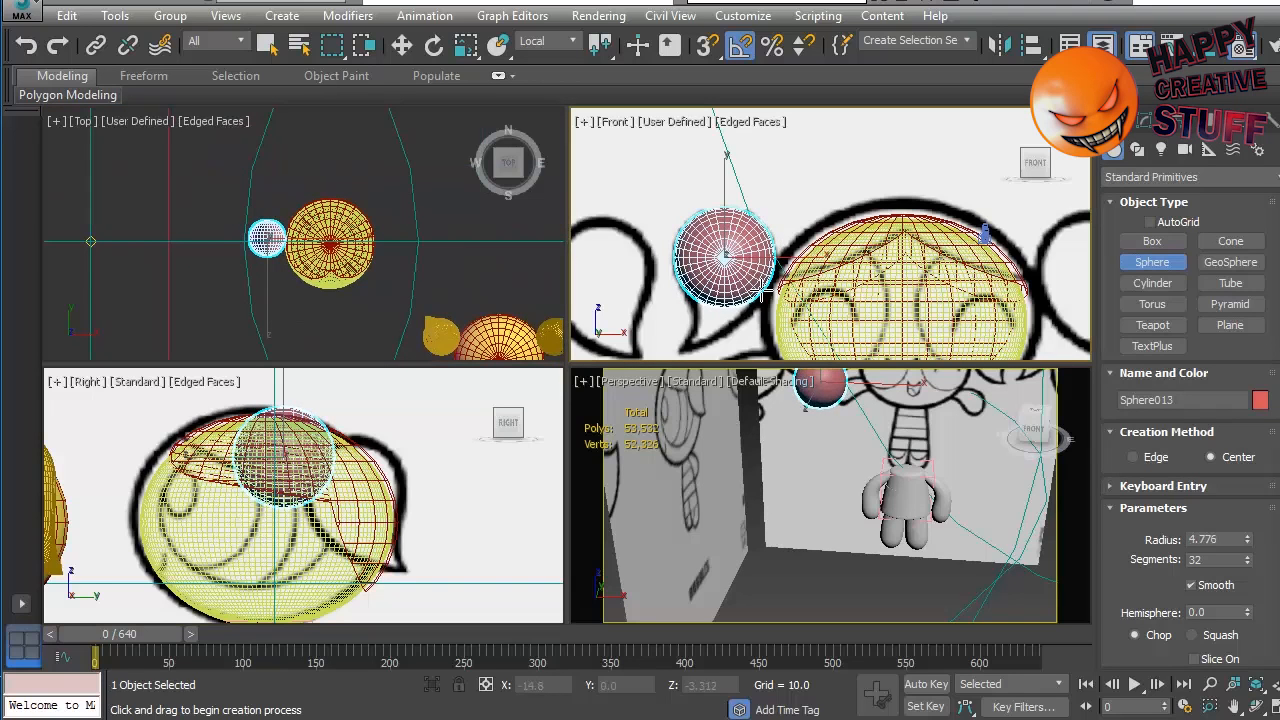
click(396, 44)
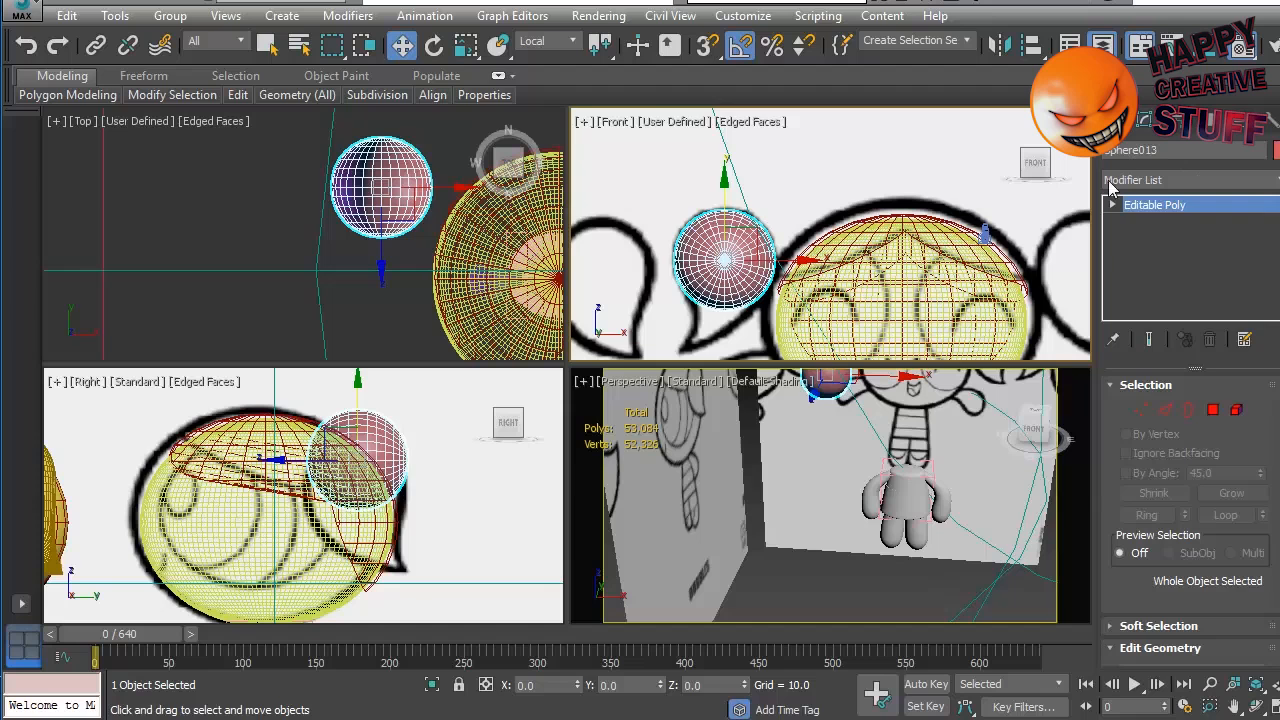
Step: Select a side vertex of the sphere in Vertex mode and reveal the Soft Selection settings
click(1140, 410)
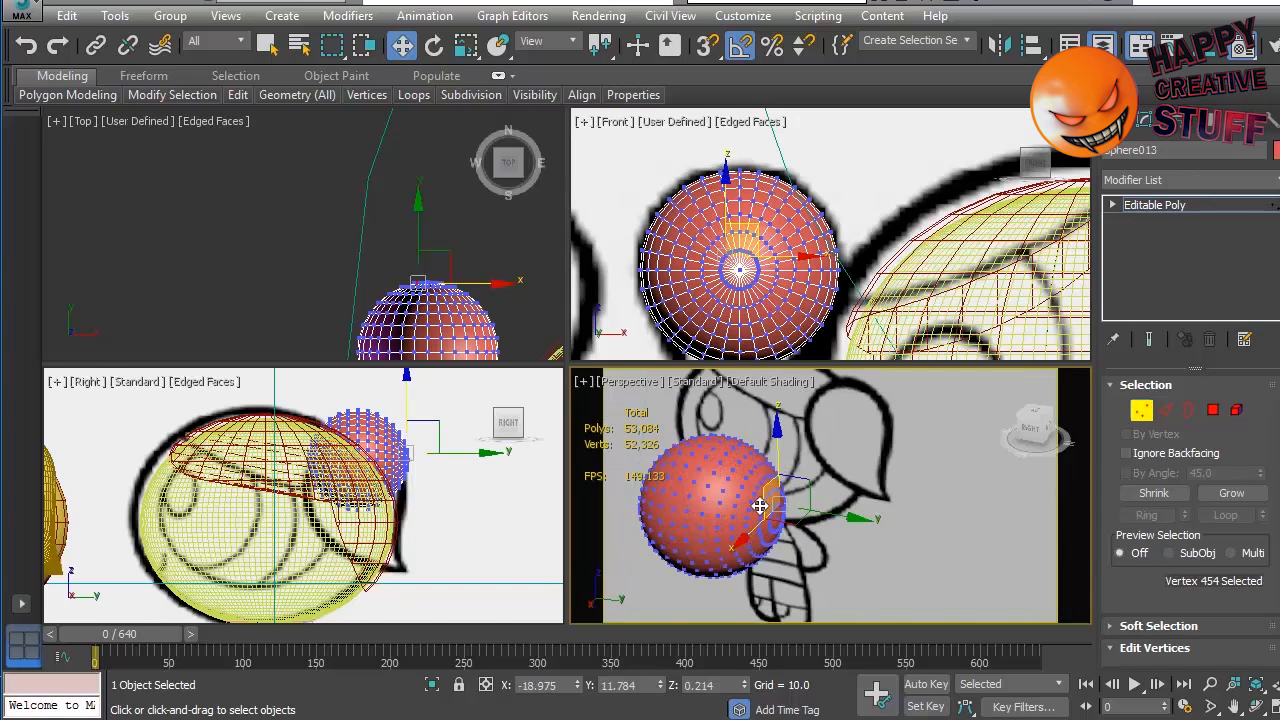
click(764, 504)
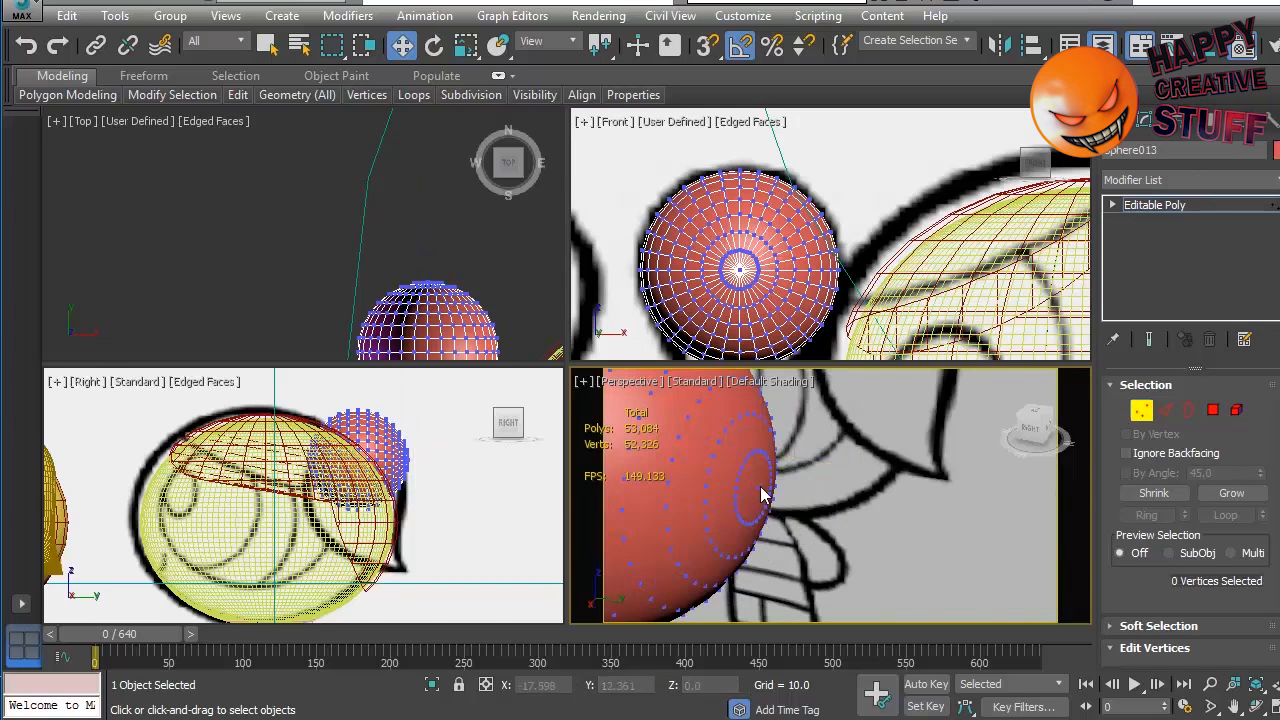
click(756, 490)
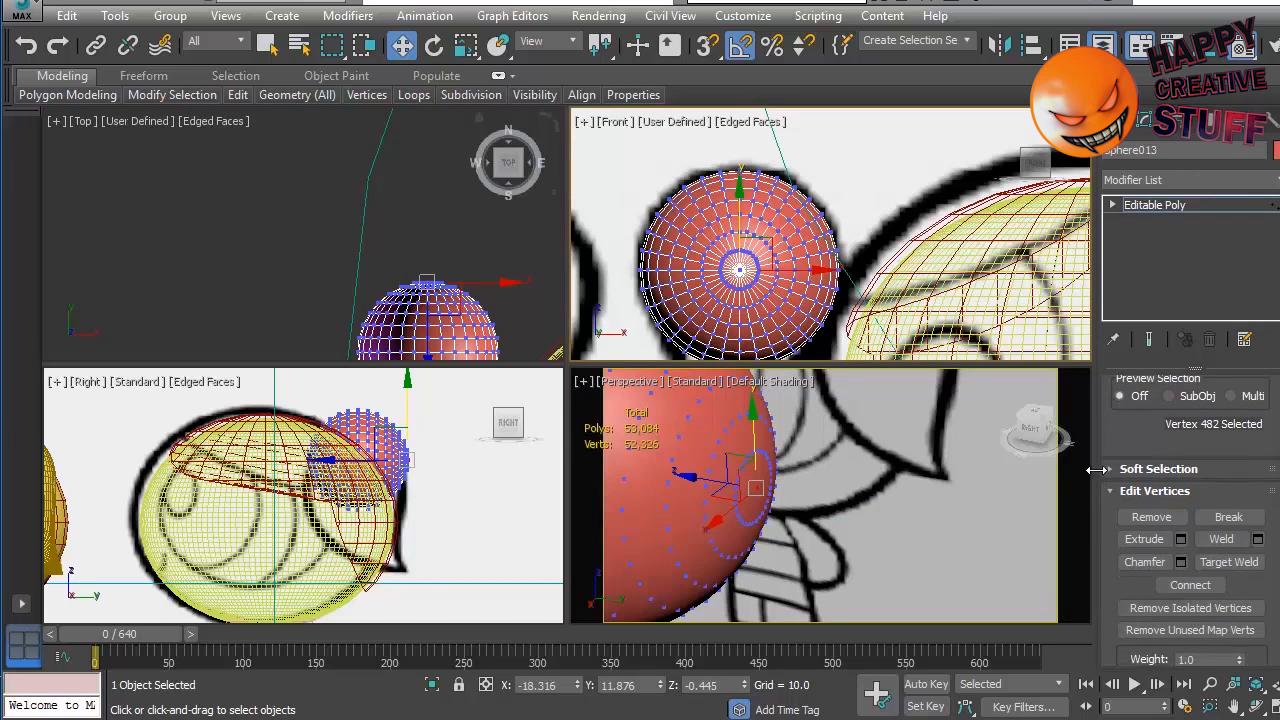
click(1158, 468)
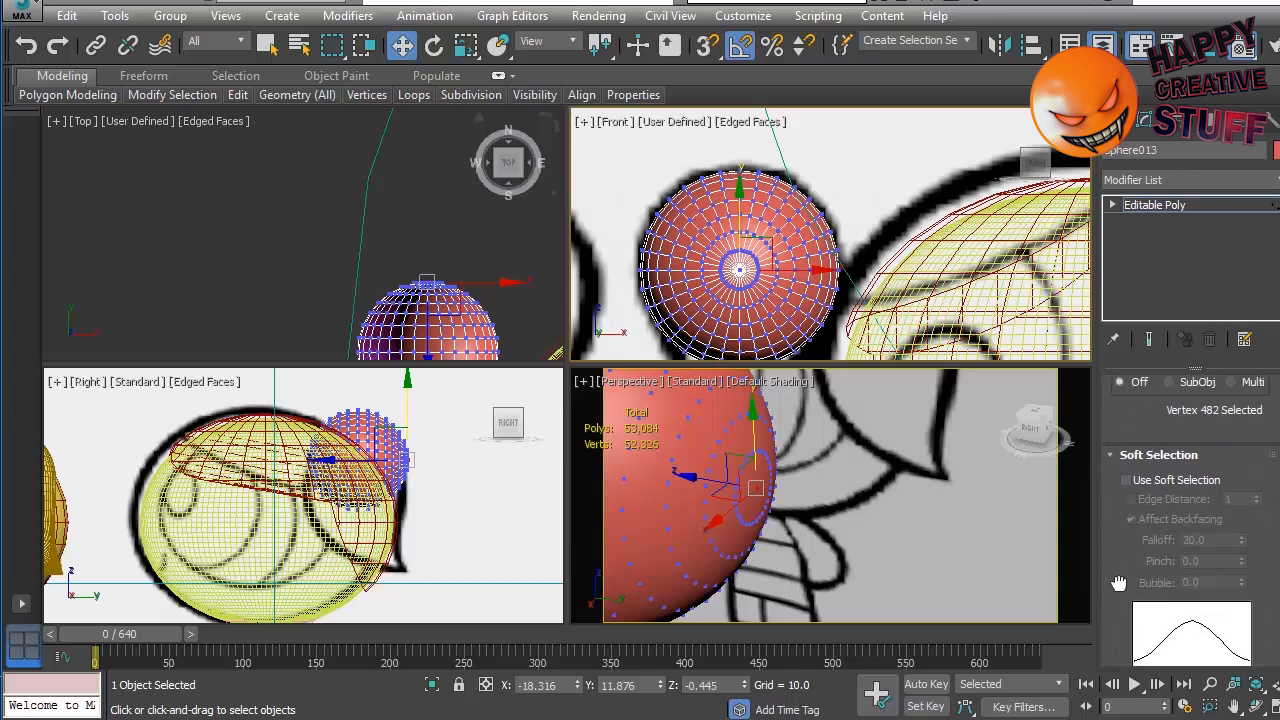
Step: Enable soft selection and pull the vertex outward into a pointed teardrop tip
click(1126, 480)
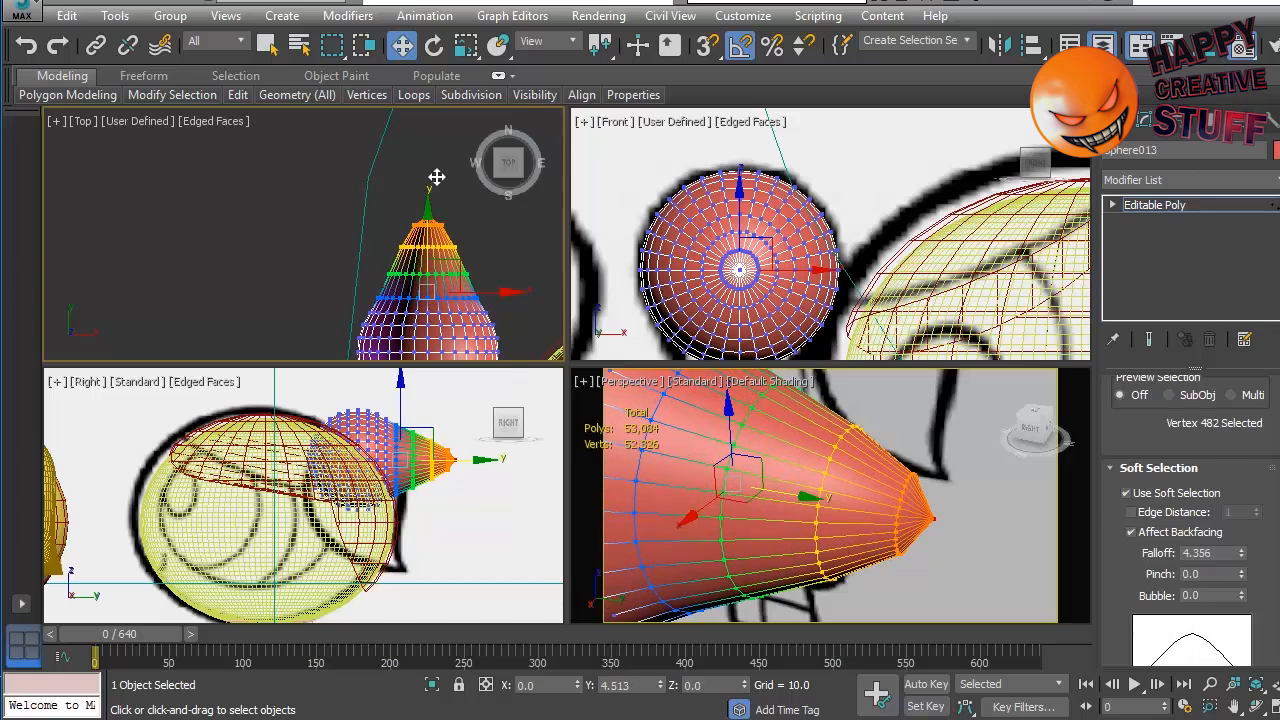
drag(436, 176, 436, 192)
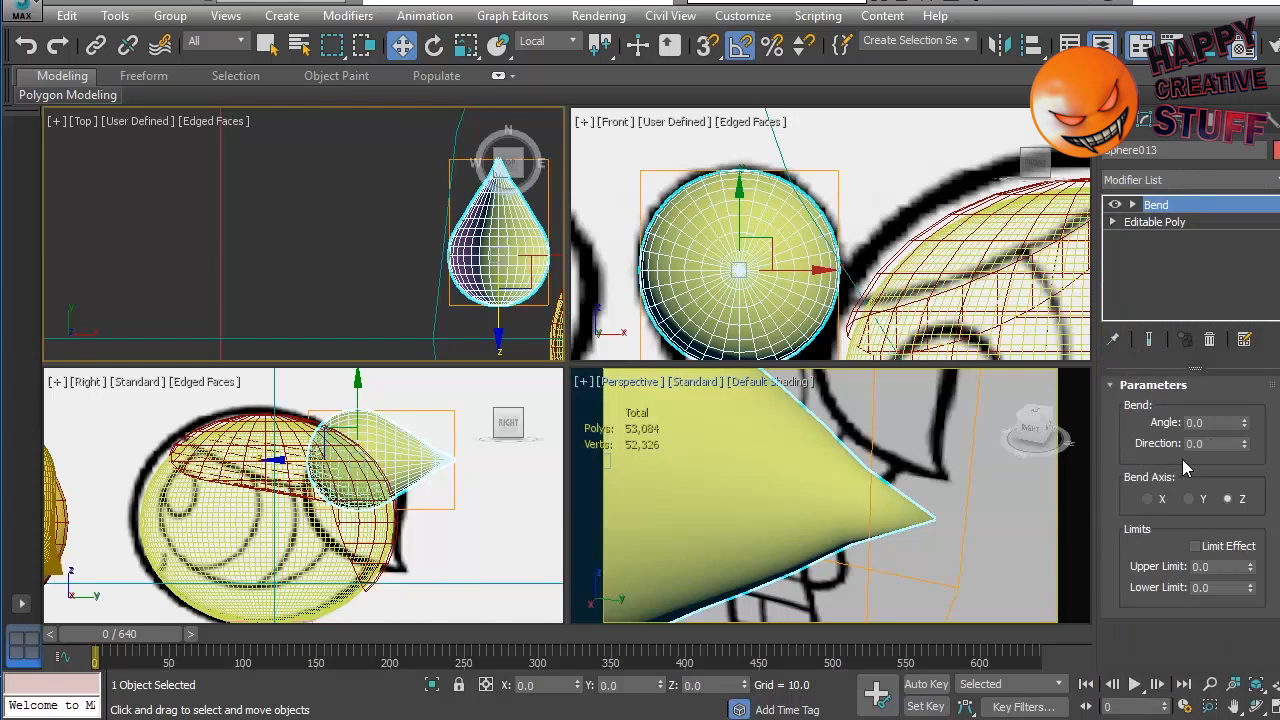
Step: Bend the teardrop about 29.5 degrees so its tip curls toward the side of the head
drag(1210, 422, 1210, 410)
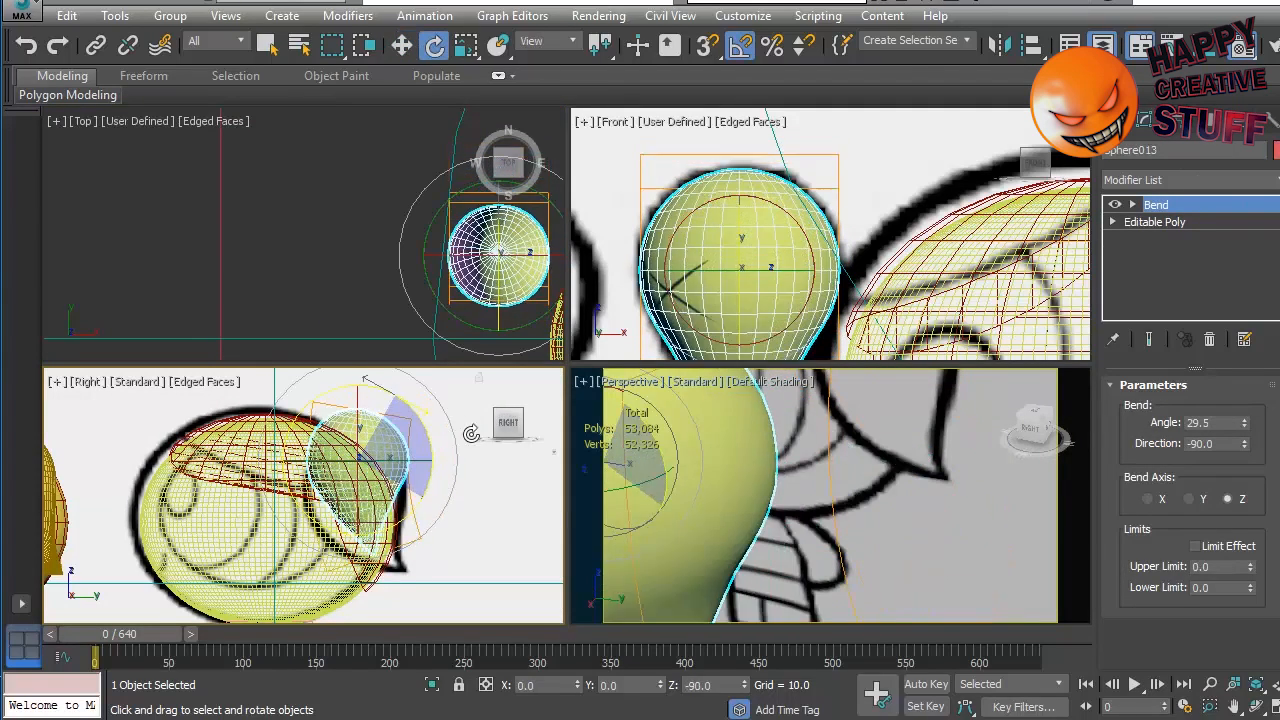
click(400, 46)
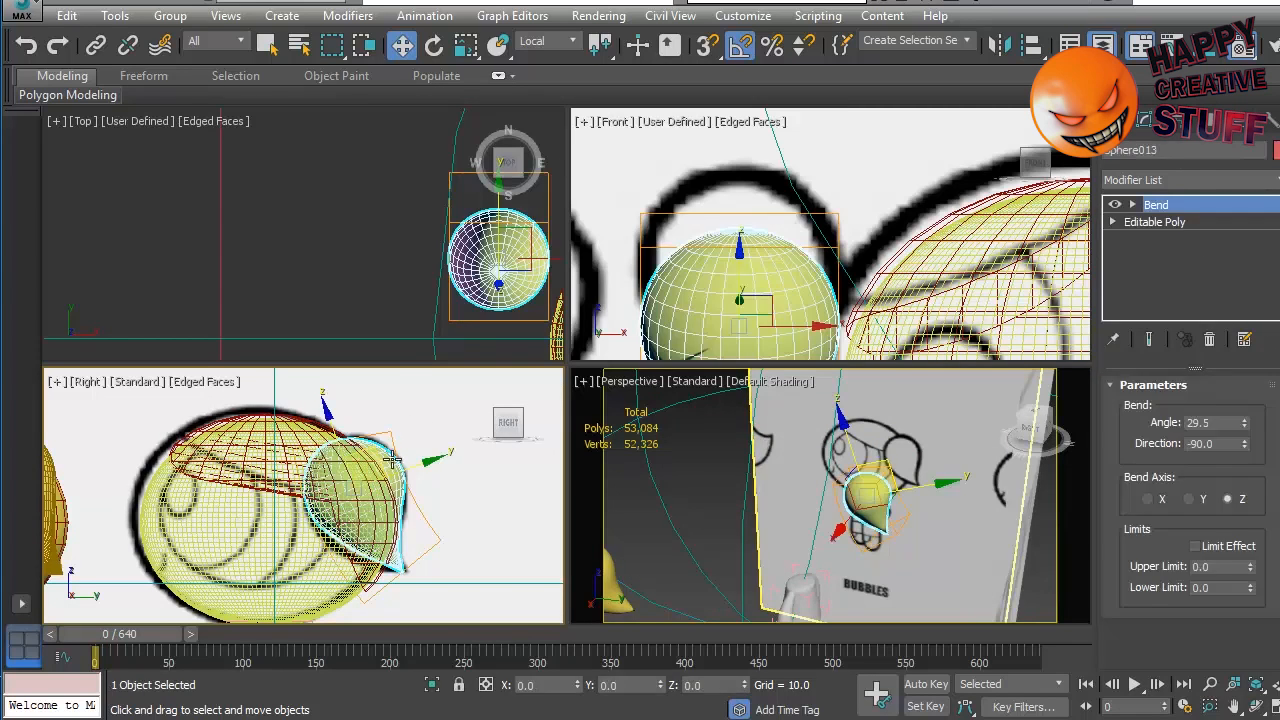
Step: Bring up the modifier-stack options for the pigtail's Bend modifier
right_click(1156, 204)
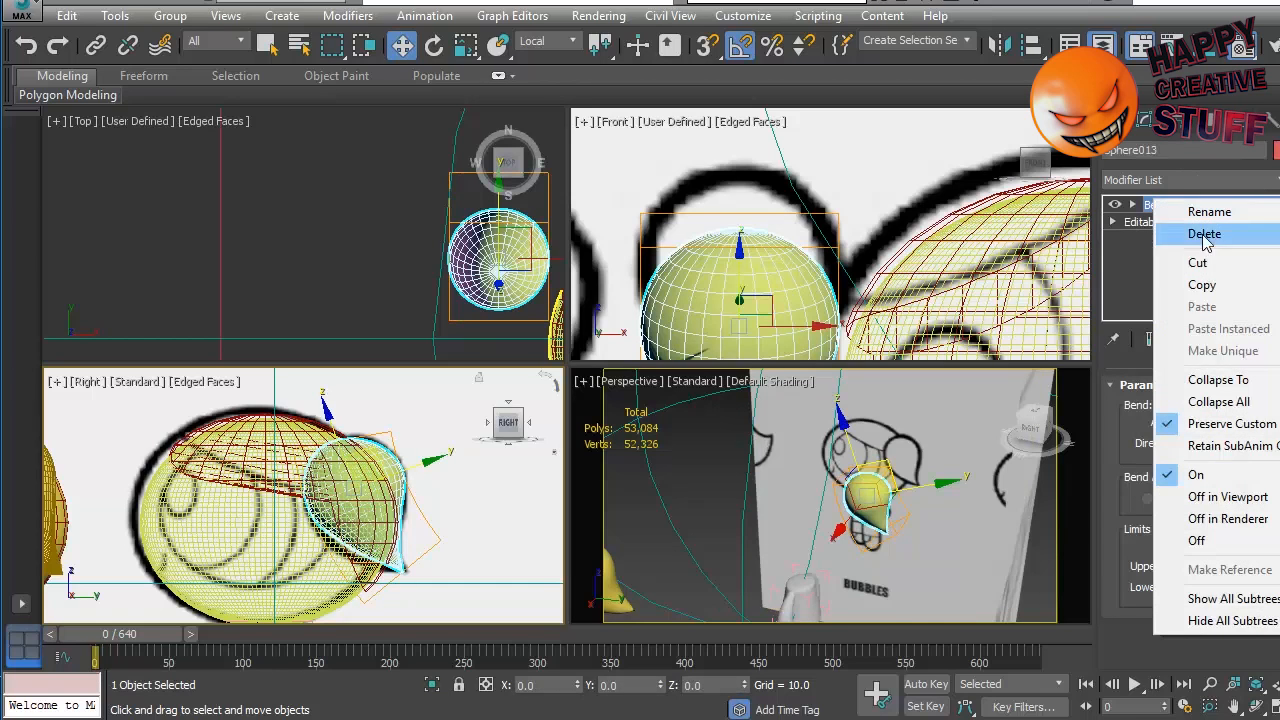
mouse_move(1204, 284)
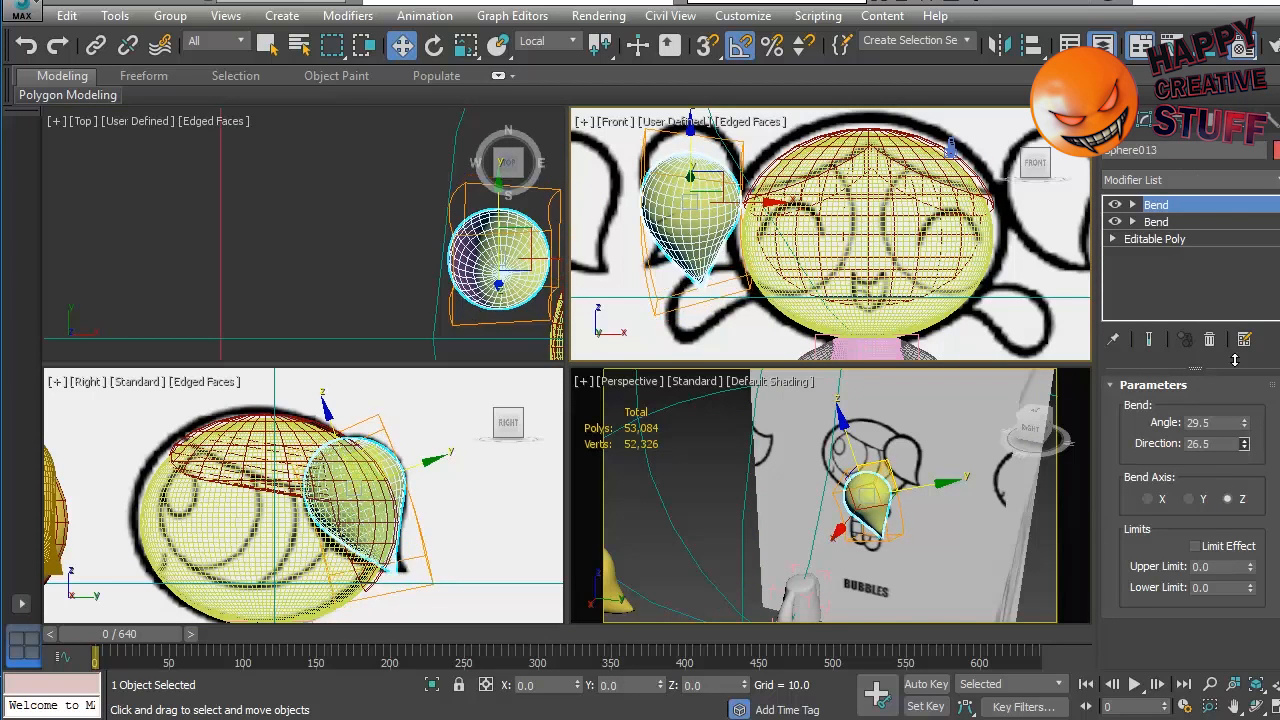
Step: Adjust both Bend modifiers' angles and the lower bend's direction and limits so the tip curls over
drag(1216, 444, 1216, 420)
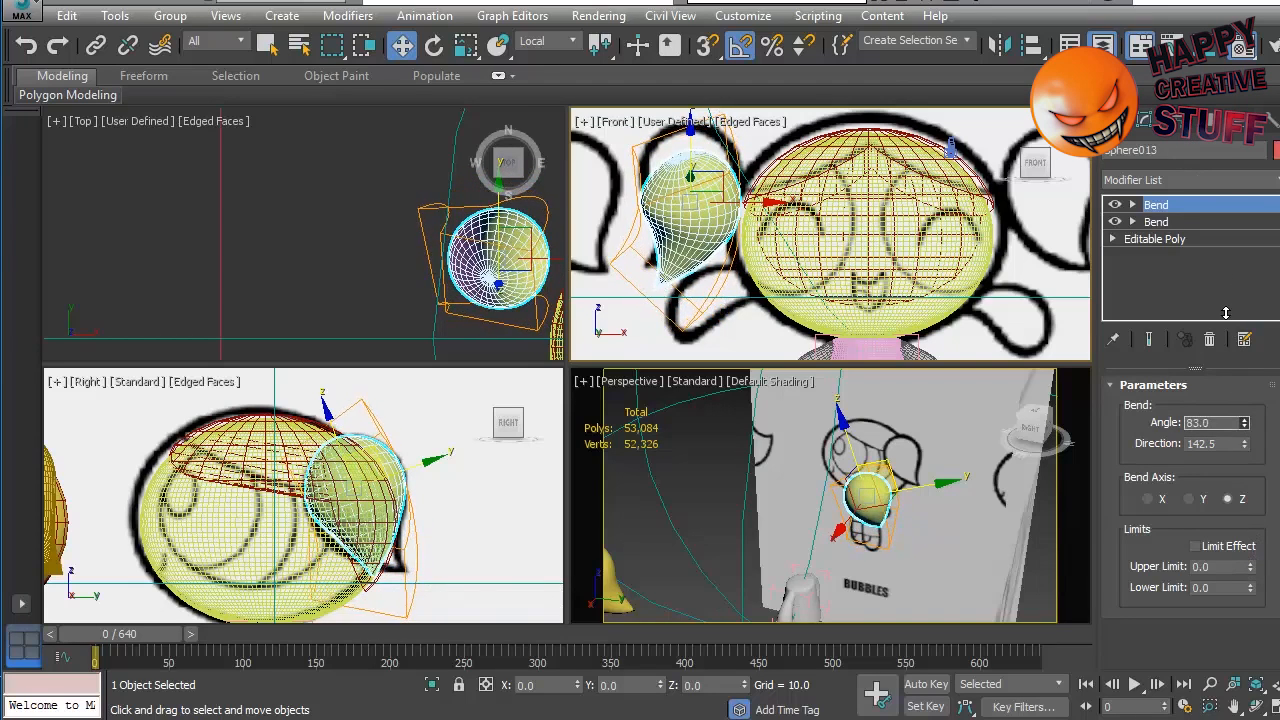
drag(1210, 422, 1210, 440)
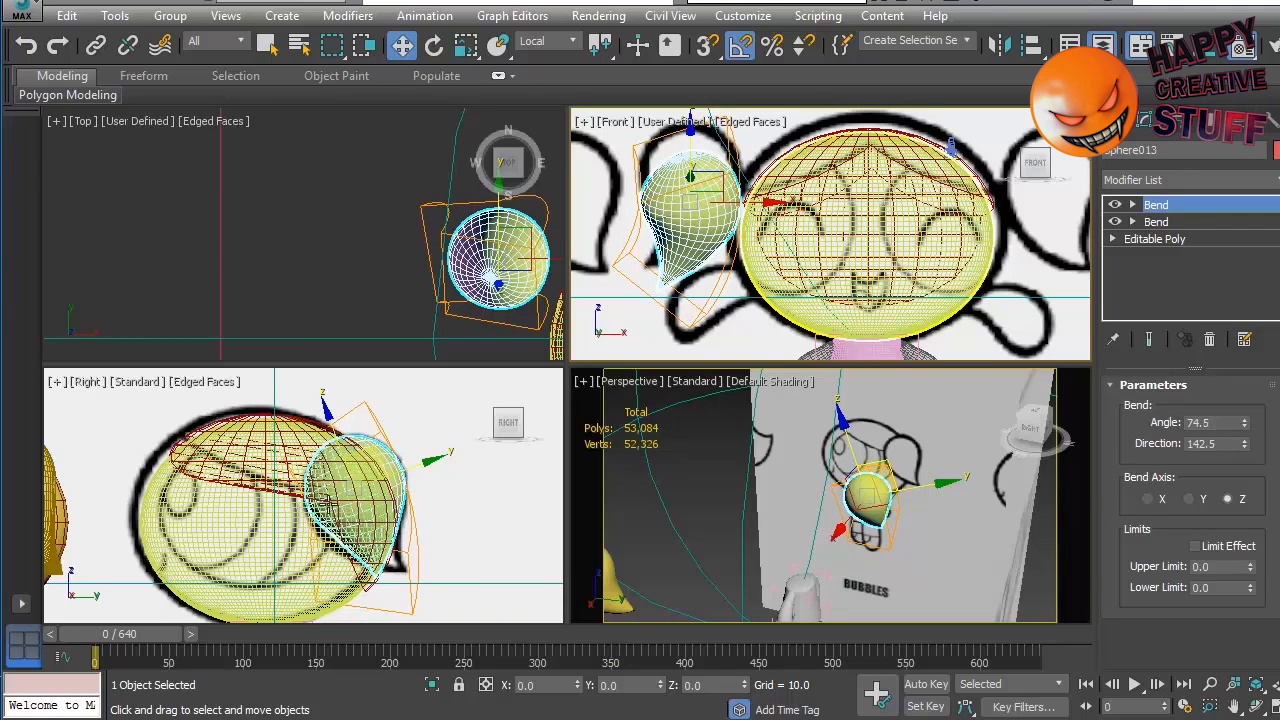
click(1156, 220)
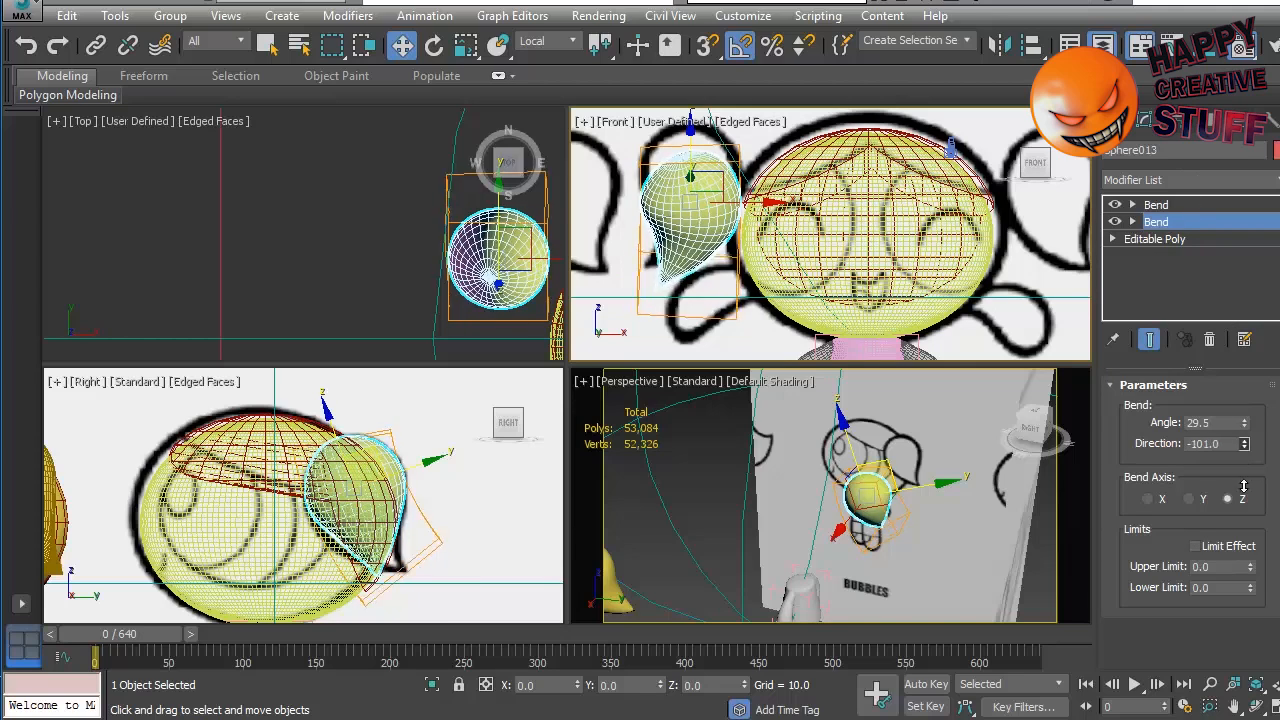
drag(1210, 444, 1210, 500)
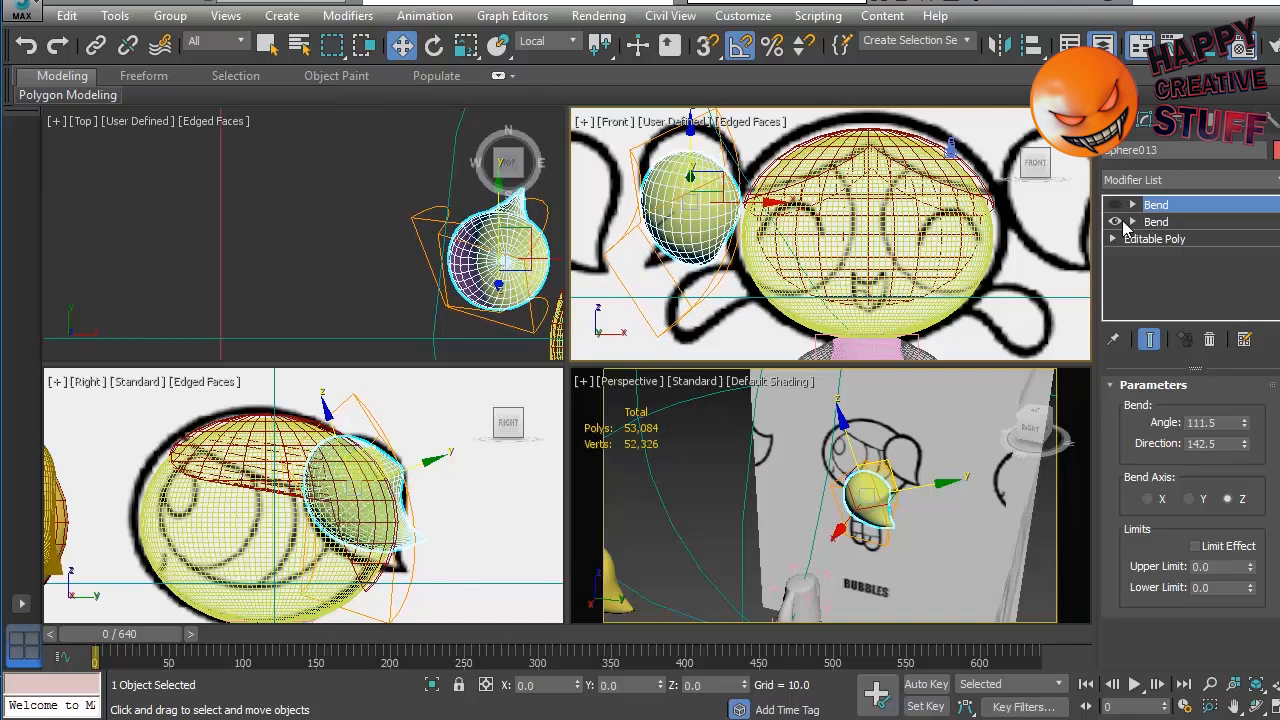
drag(1244, 418, 1244, 460)
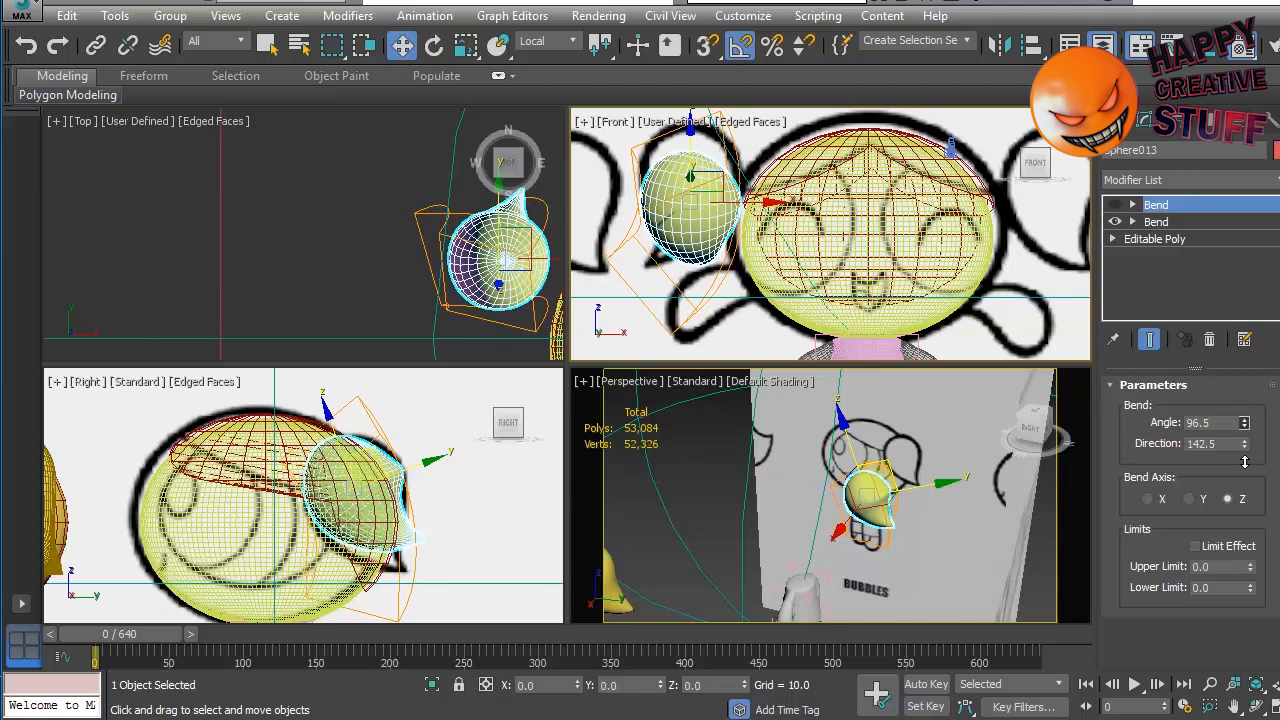
drag(1244, 422, 1244, 404)
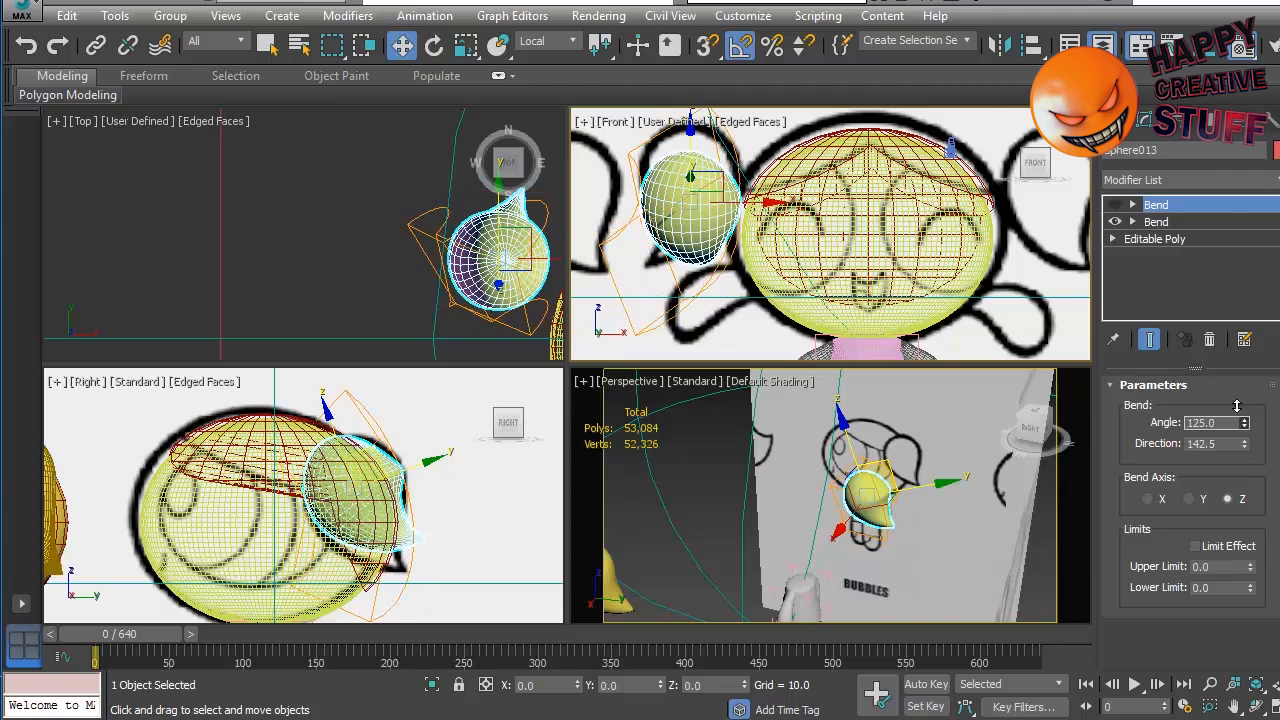
drag(1210, 424, 1210, 430)
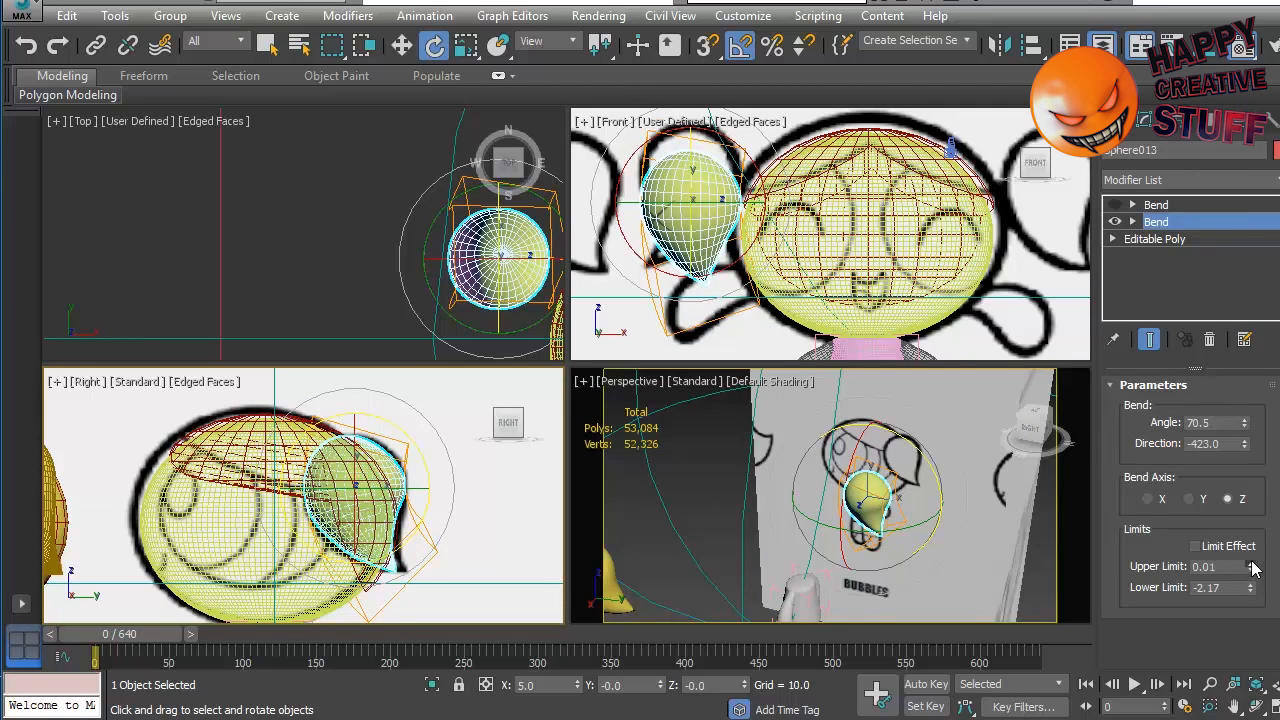
Step: Enable Limit Effect on the lower bend and raise its Upper Limit into a hooked curl
click(1196, 546)
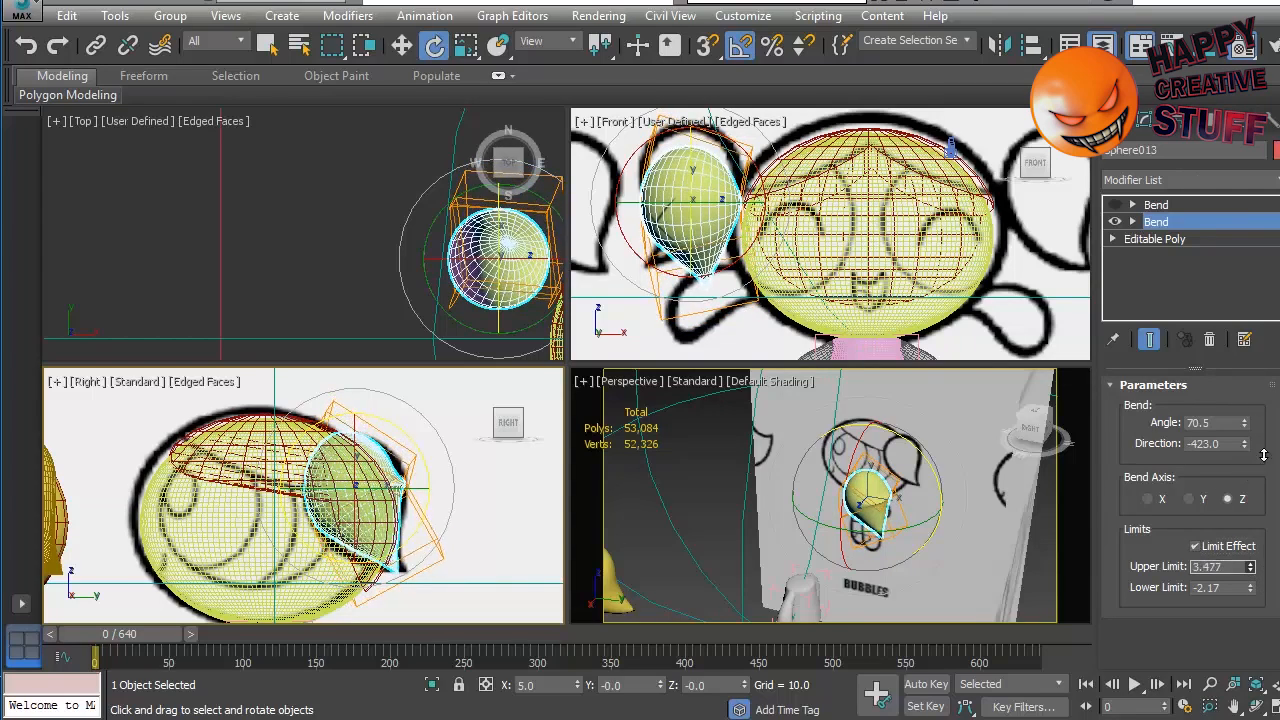
drag(1244, 560, 1244, 576)
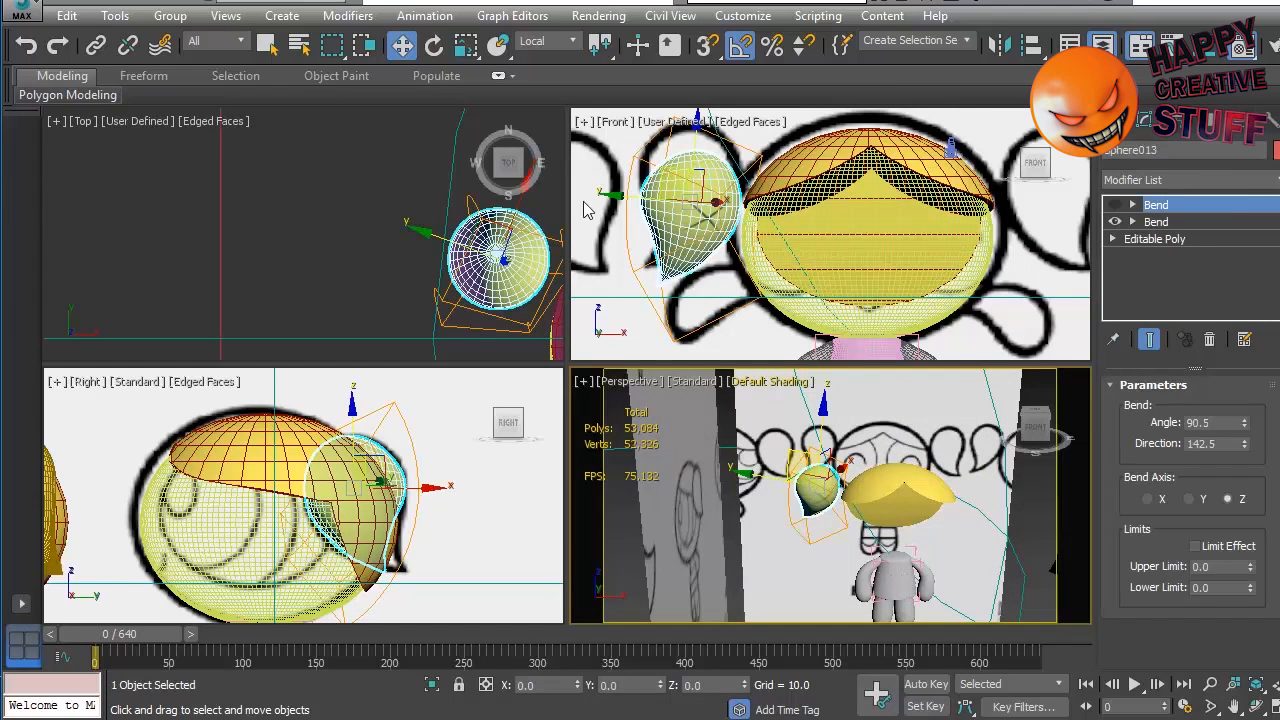
Step: Set World coordinates and Shift-drag a clone of the pigtail to the opposite side of the head
click(564, 40)
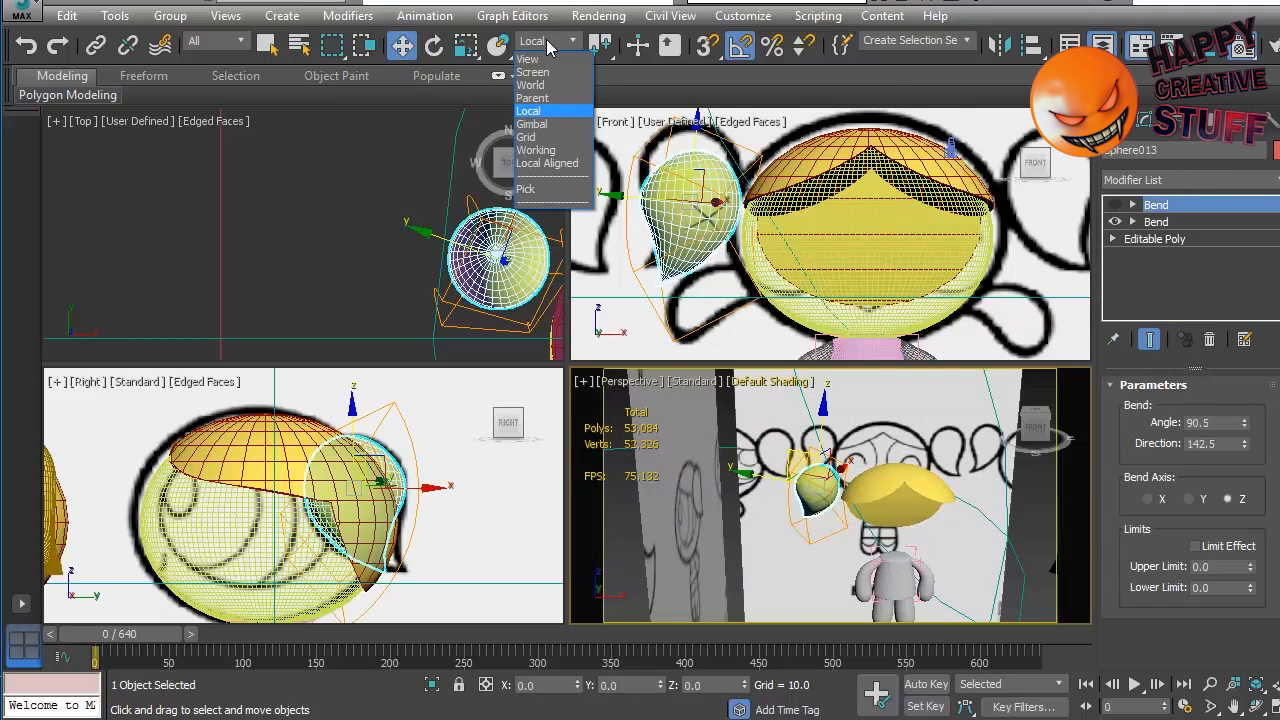
mouse_move(536, 98)
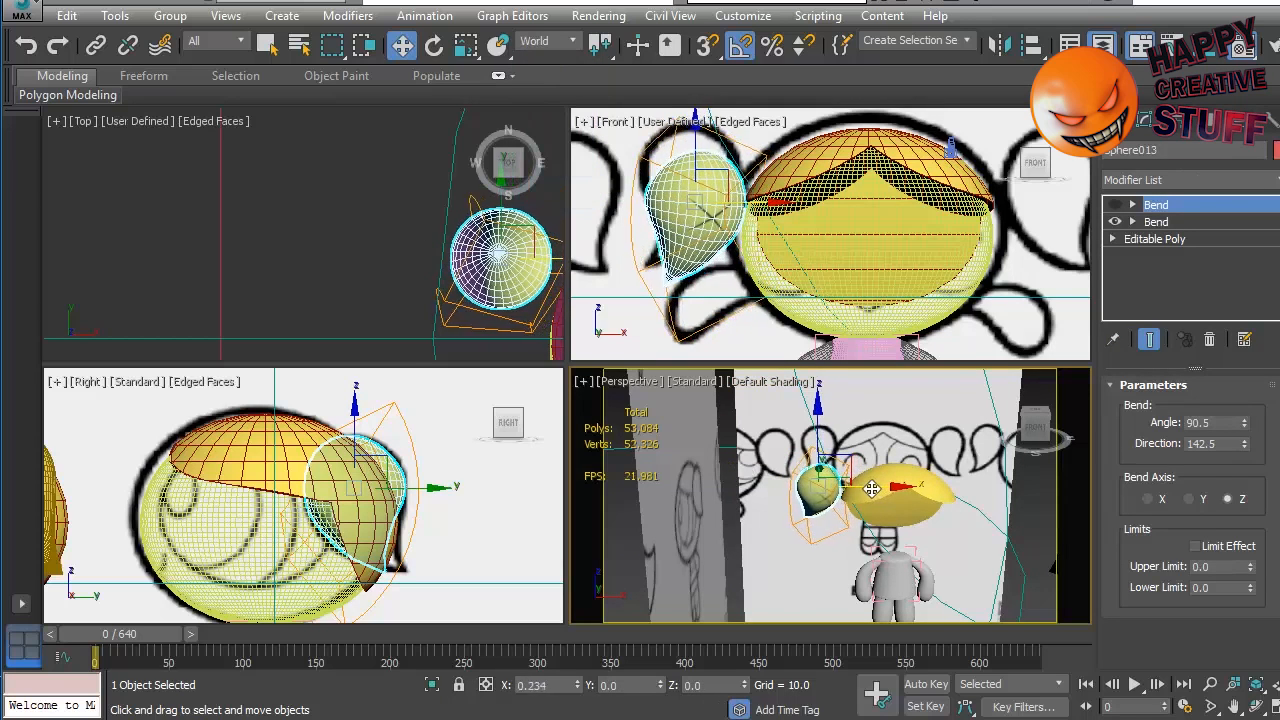
drag(872, 488, 988, 488)
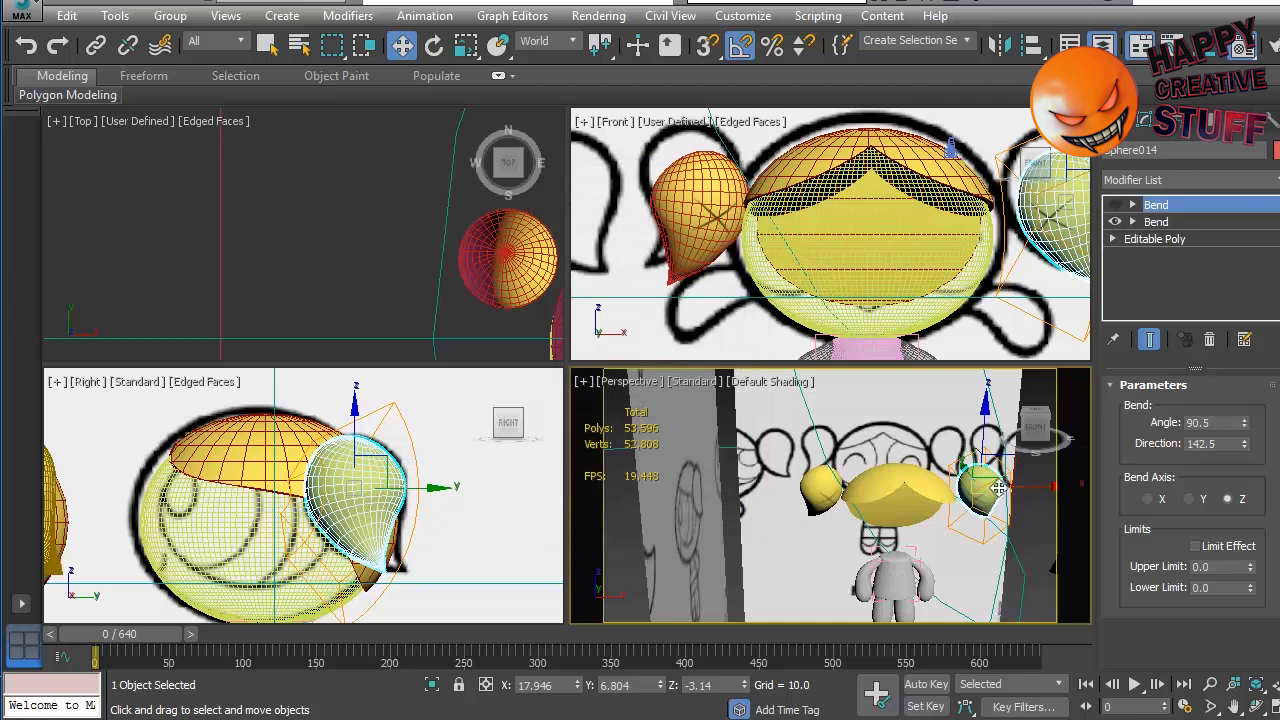
drag(998, 488, 1024, 488)
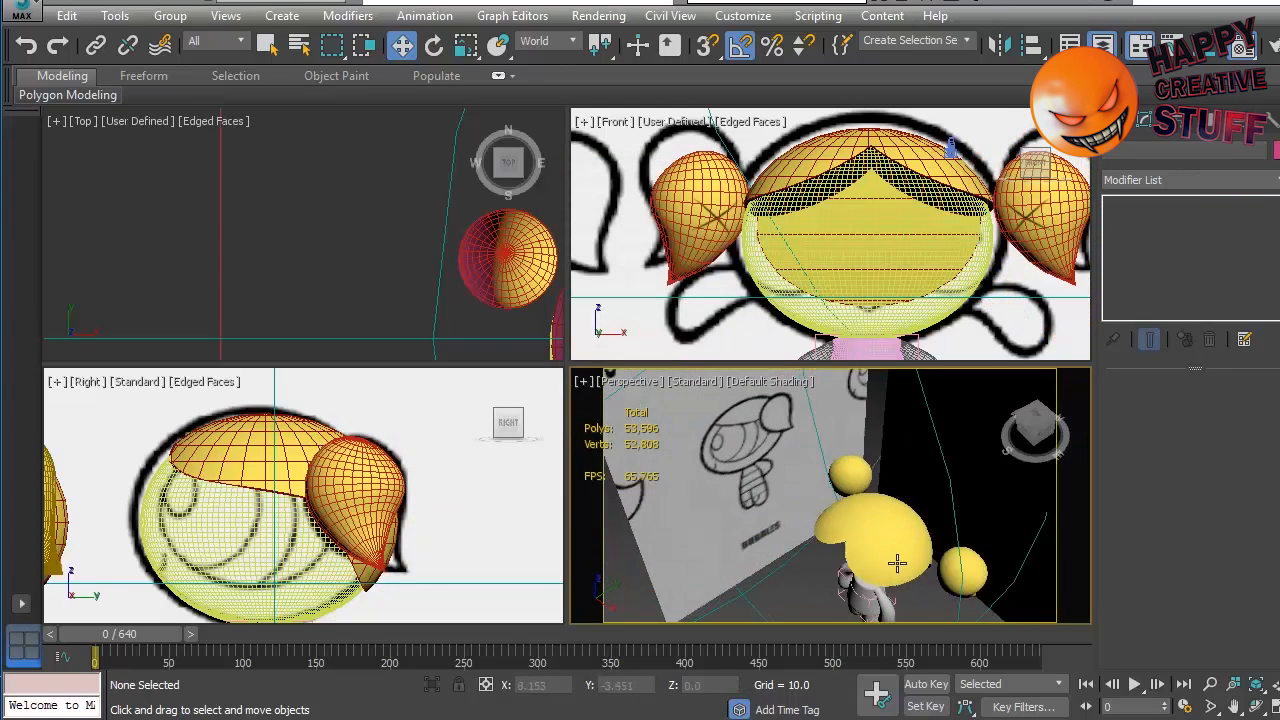
click(892, 562)
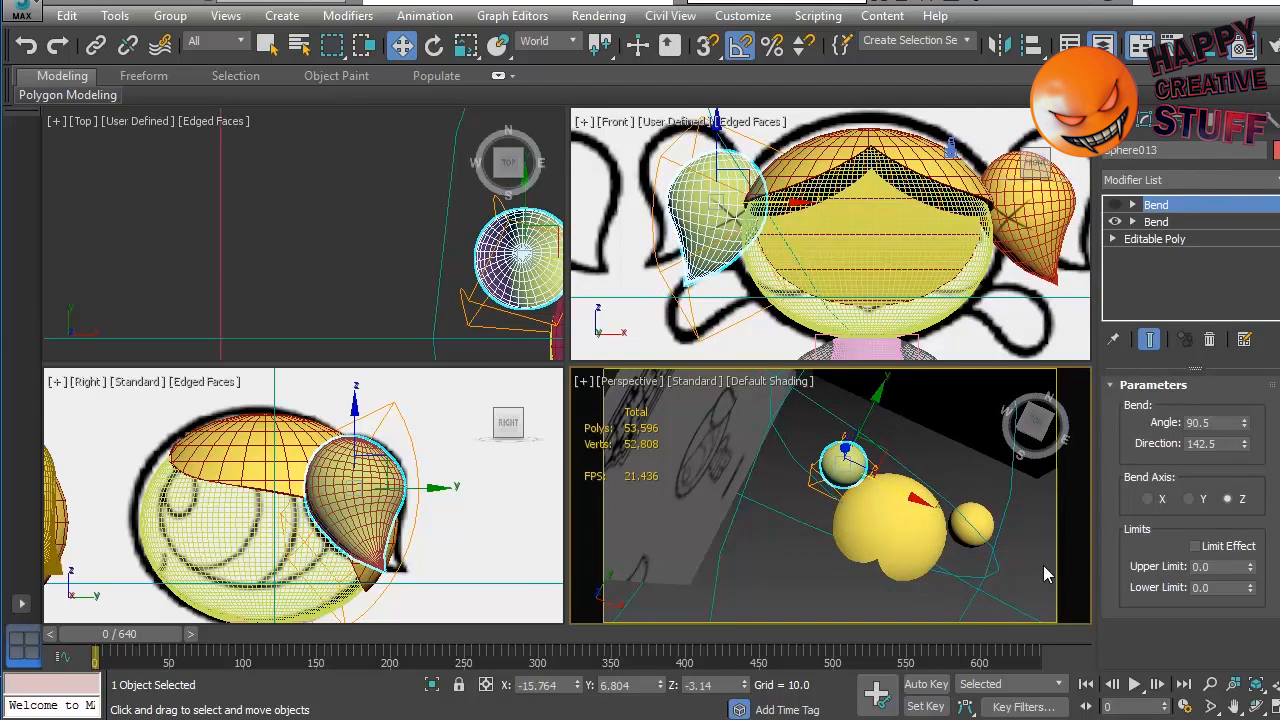
click(896, 464)
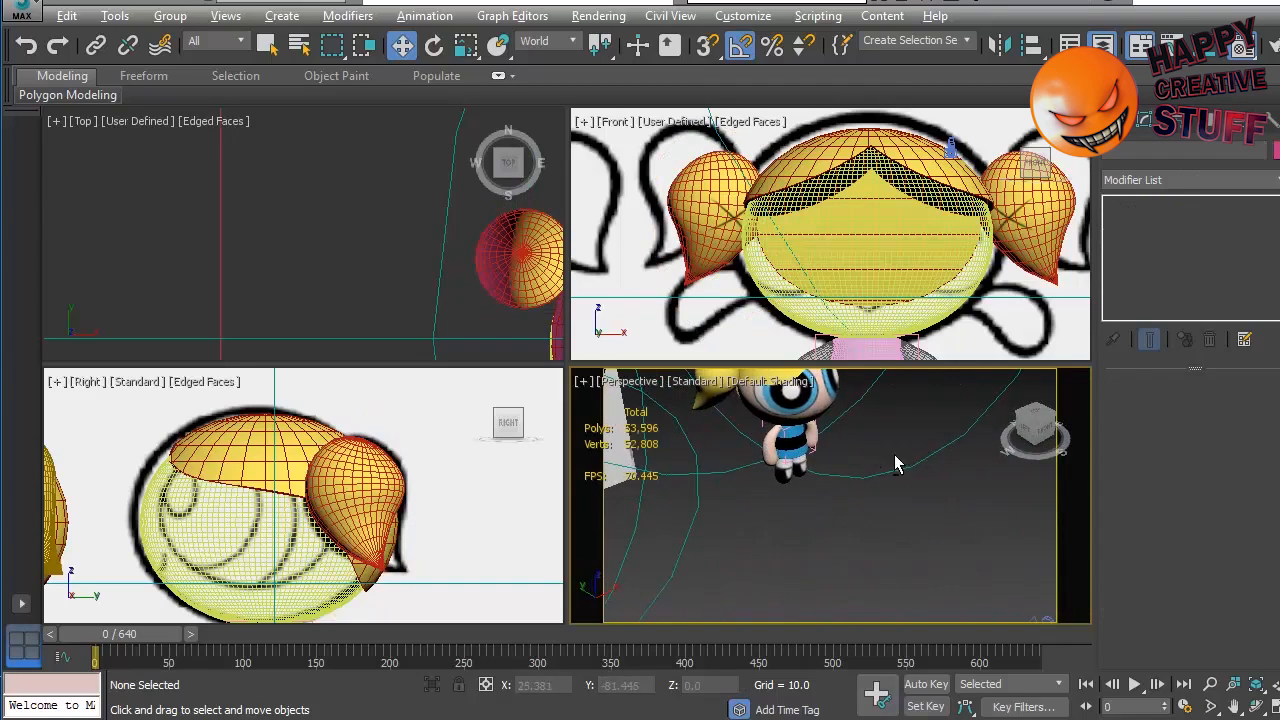